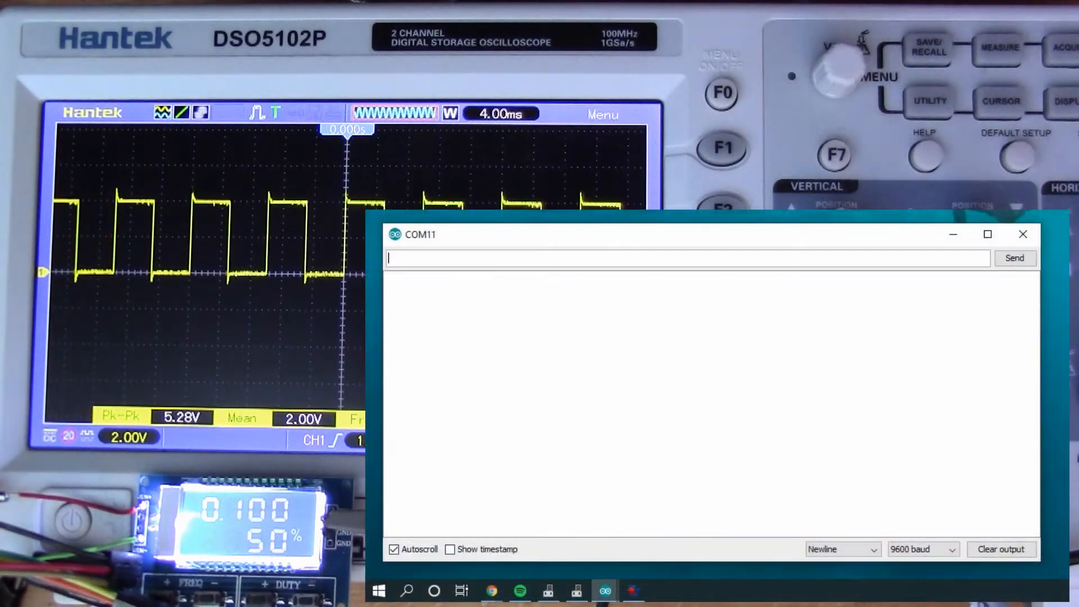
# Step: Send the read command and get back the current settings: 100 Hz at 50% duty
pyautogui.write('rea')
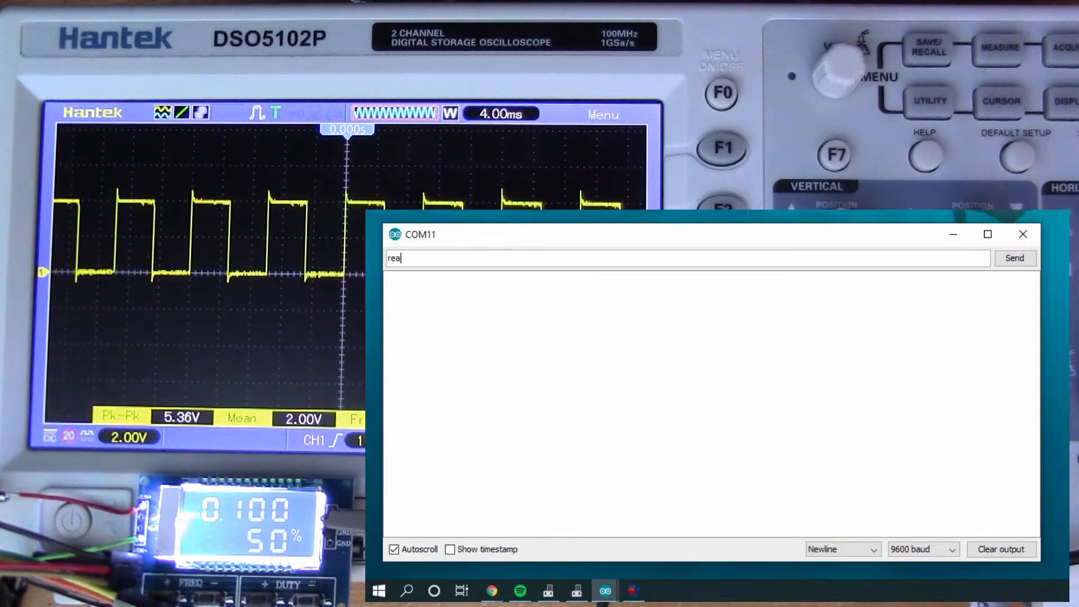
pyautogui.click(1014, 257)
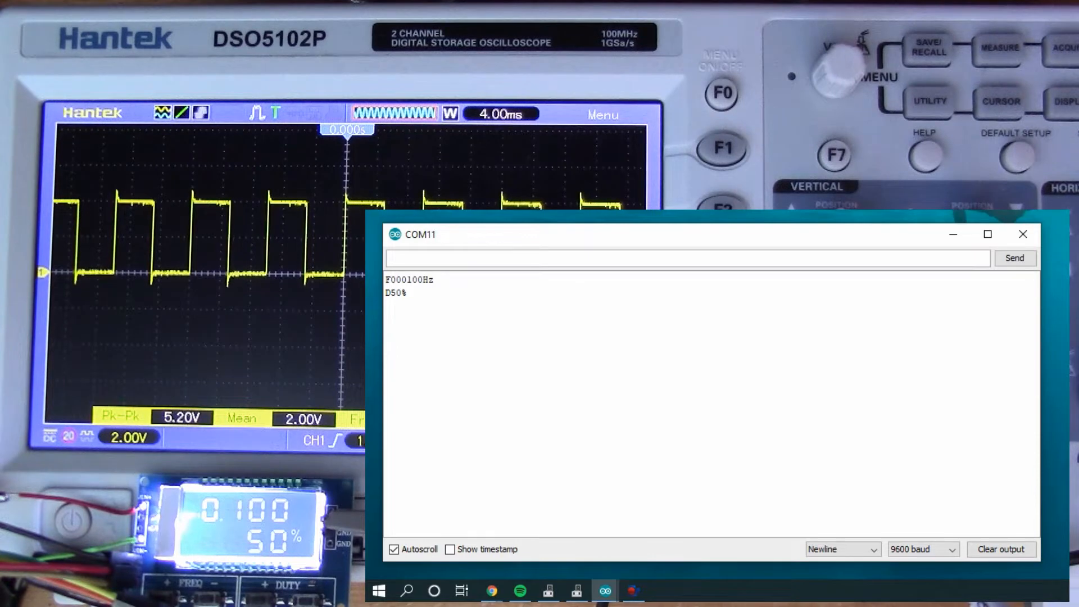
# Step: Send a malformed frequency command that returns FAIL, then a corrected f1000 command setting 1 kHz
pyautogui.write('F')
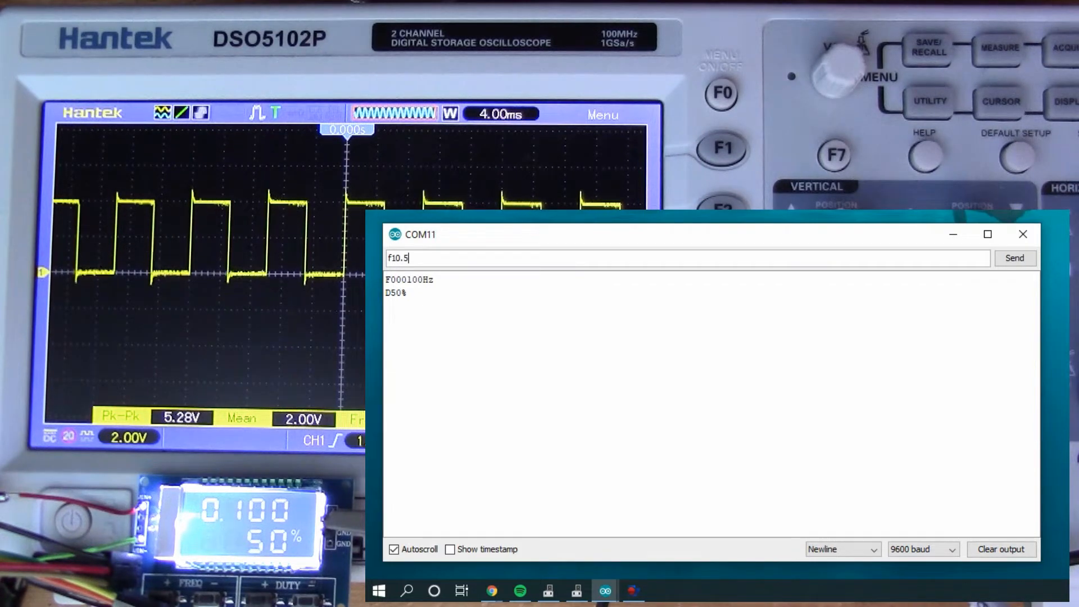
pyautogui.click(1014, 258)
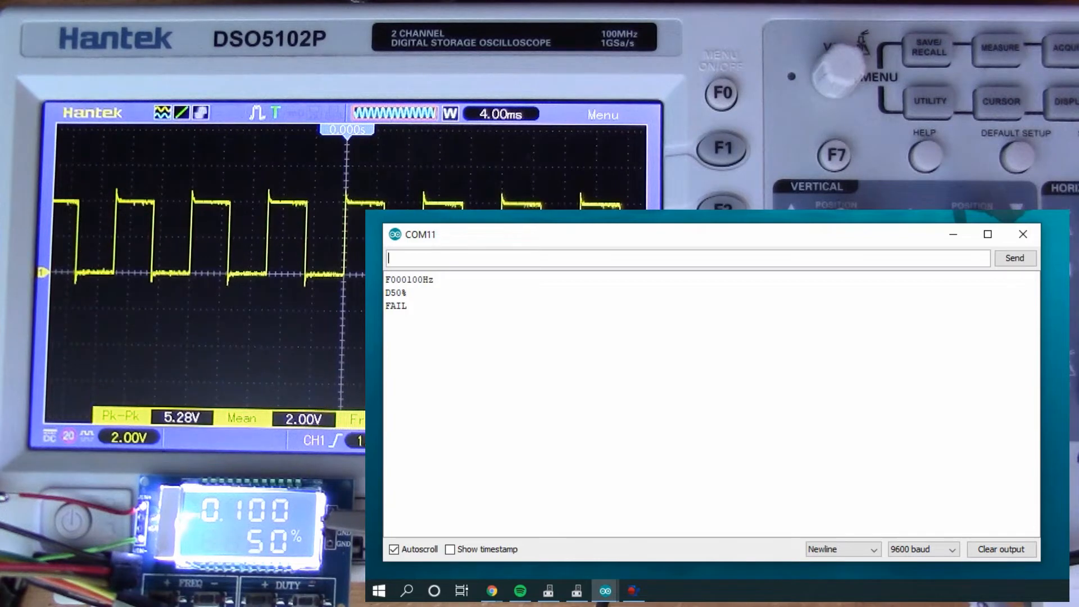
pyautogui.write('f')
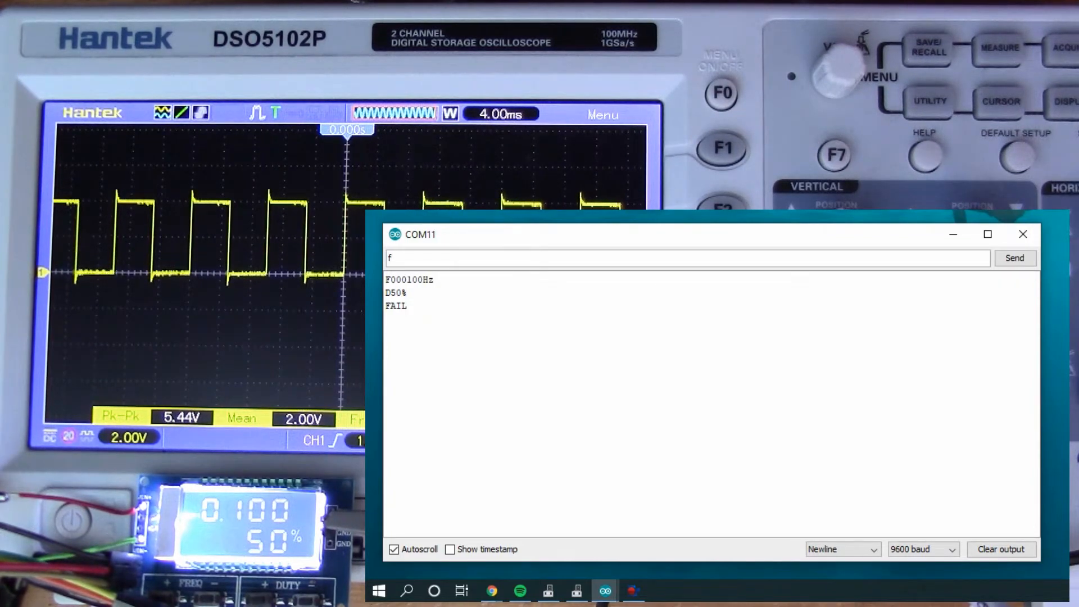
pyautogui.write('1000')
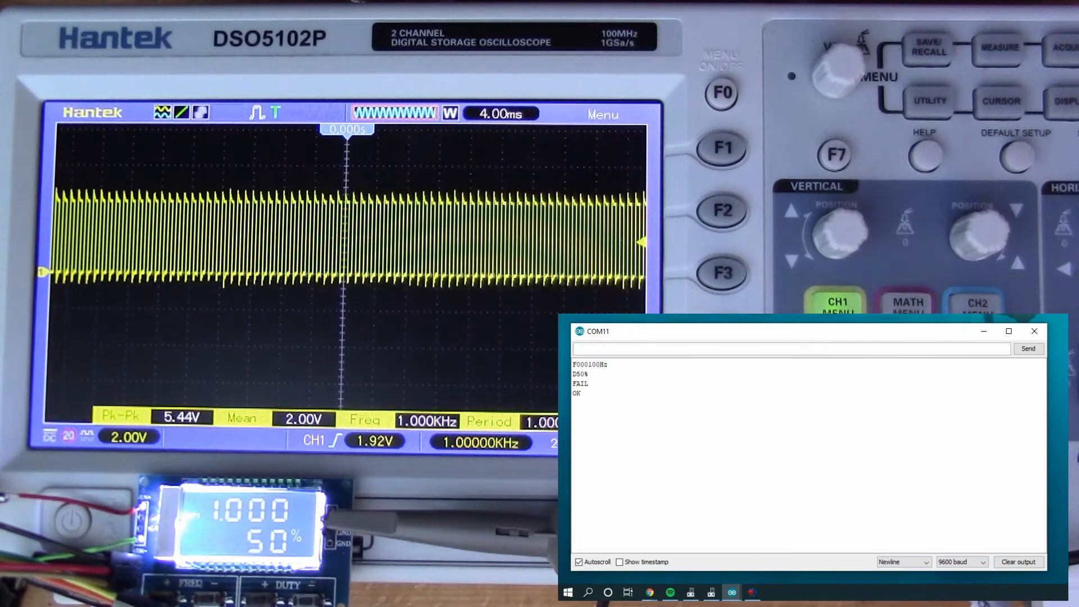
# Step: Read back 1 kHz at 50% duty, then send an f command setting 10 kHz
pyautogui.write('re')
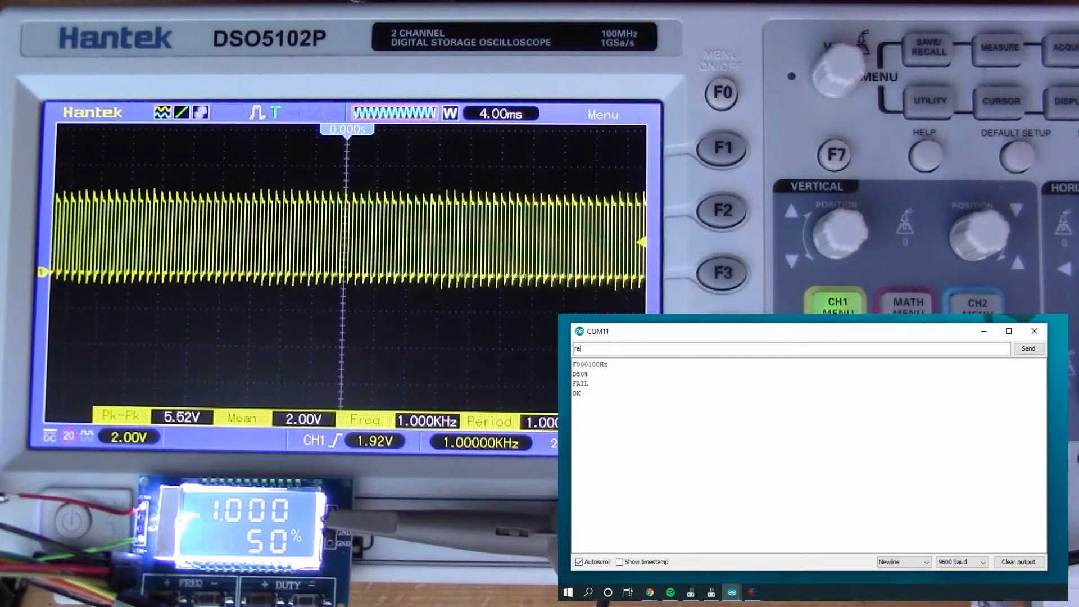
pyautogui.click(1028, 349)
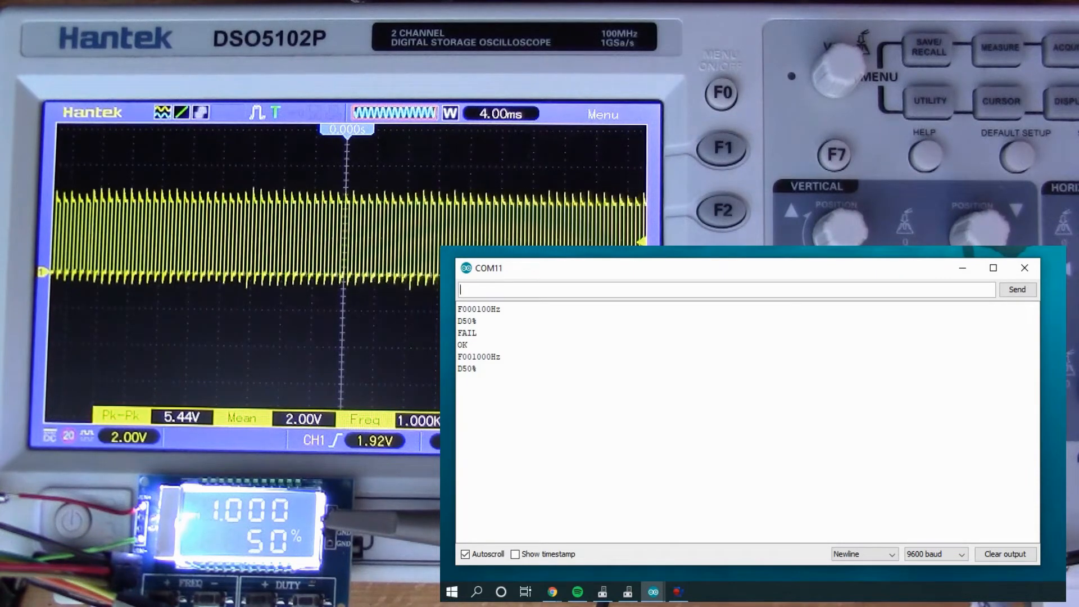
pyautogui.write('f')
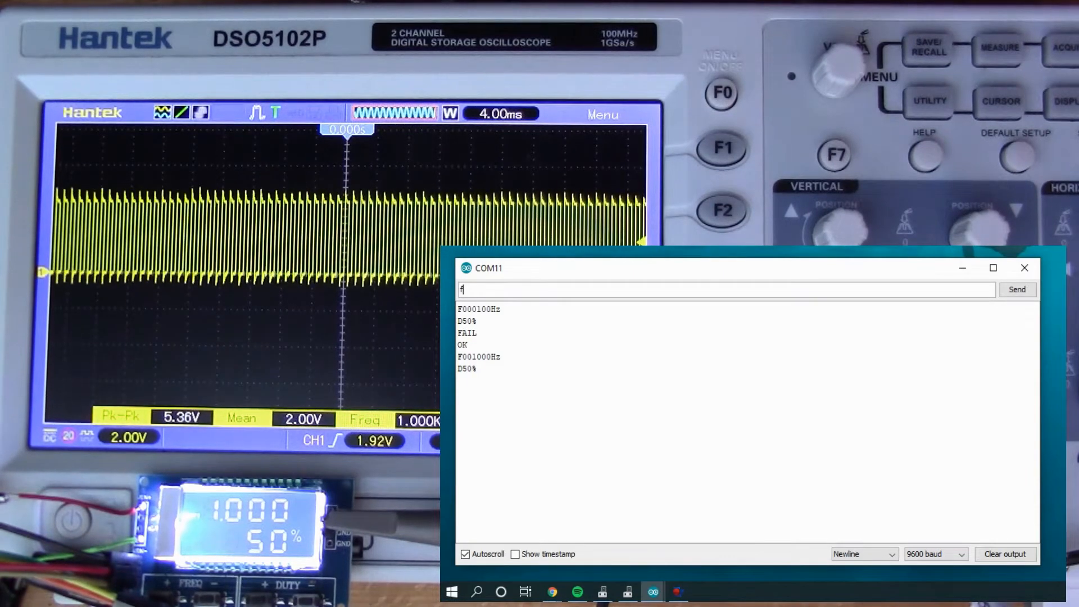
pyautogui.write('100')
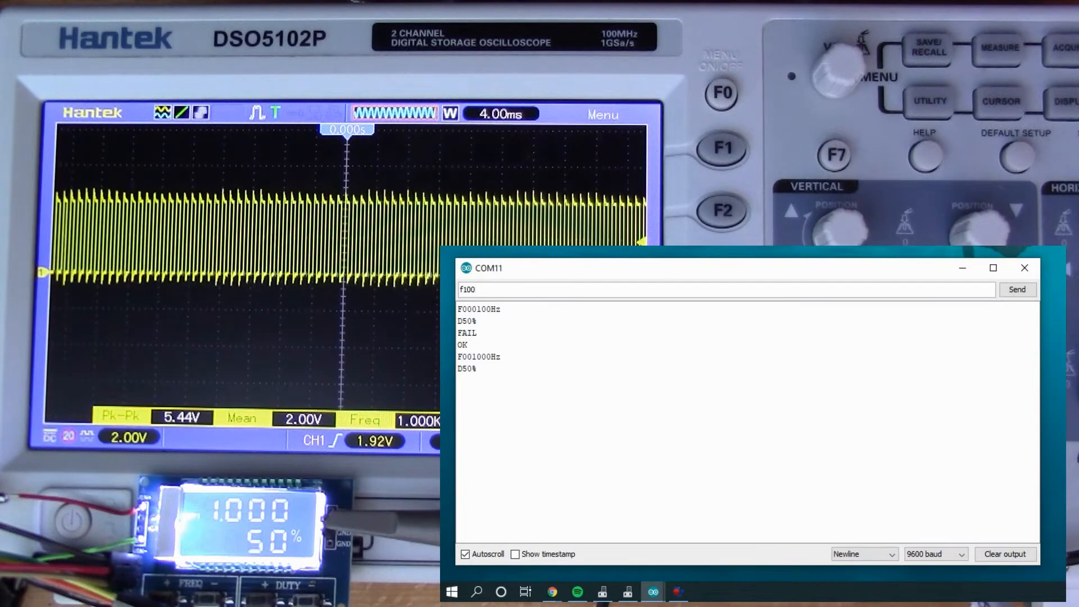
pyautogui.click(1018, 289)
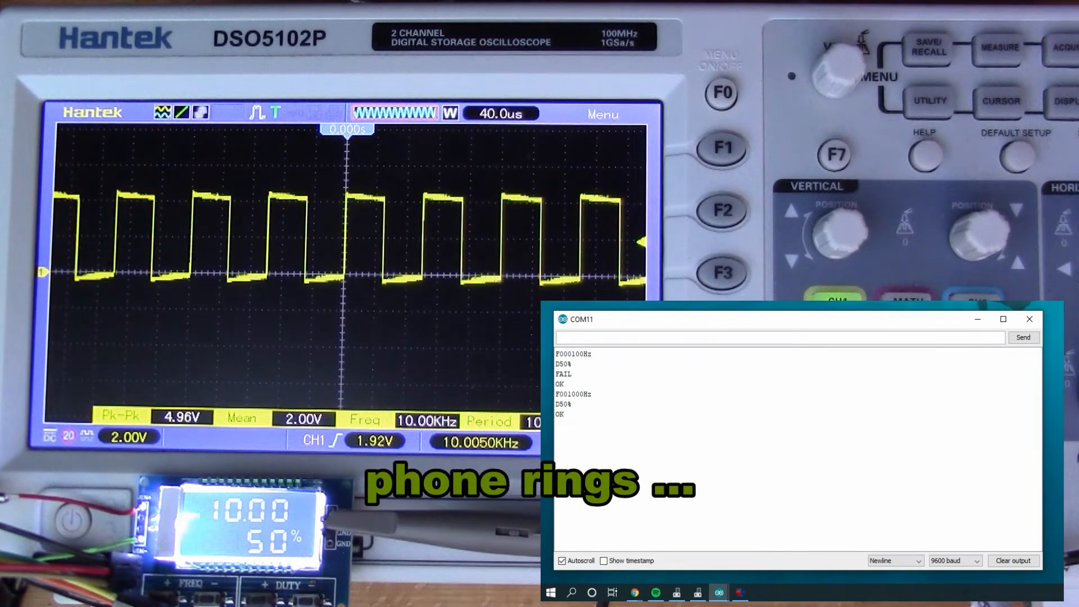
# Step: Set the frequency to 150 kHz; a further f command is rejected with FAIL
pyautogui.write('f1s')
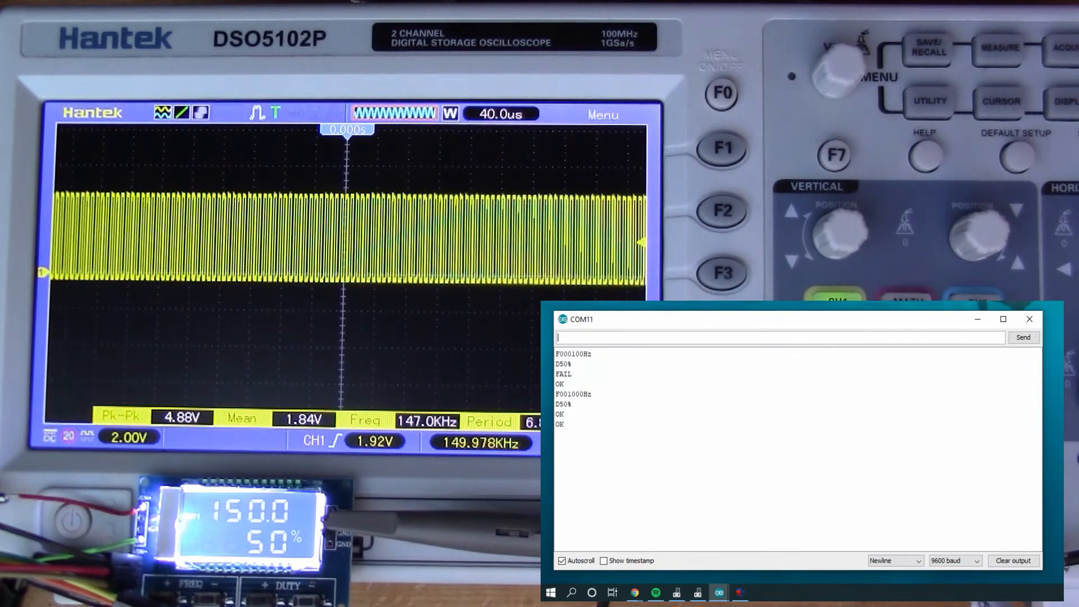
pyautogui.write('F1')
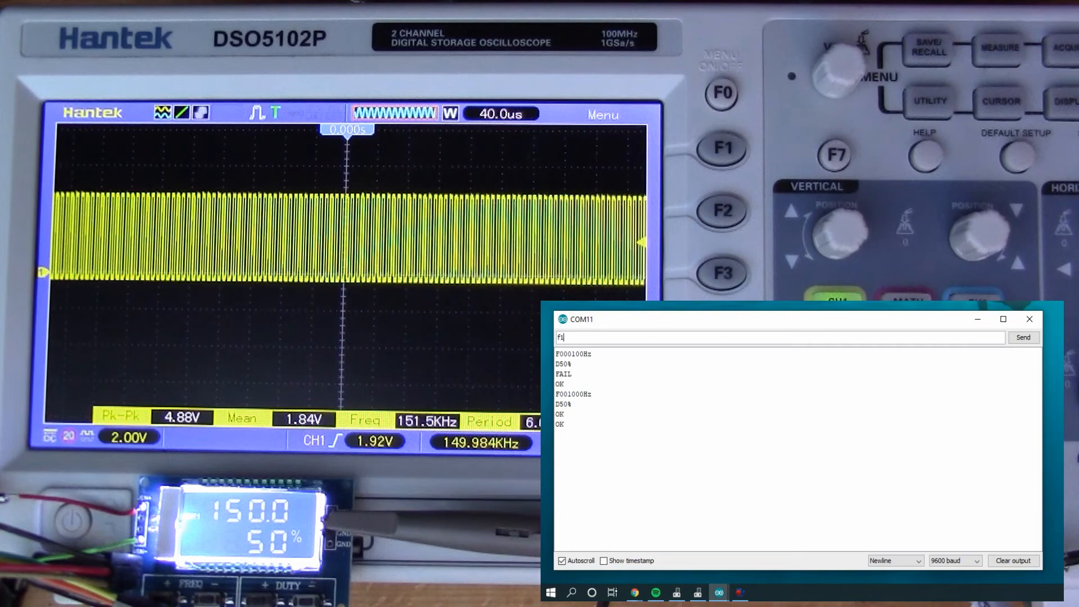
pyautogui.write('151')
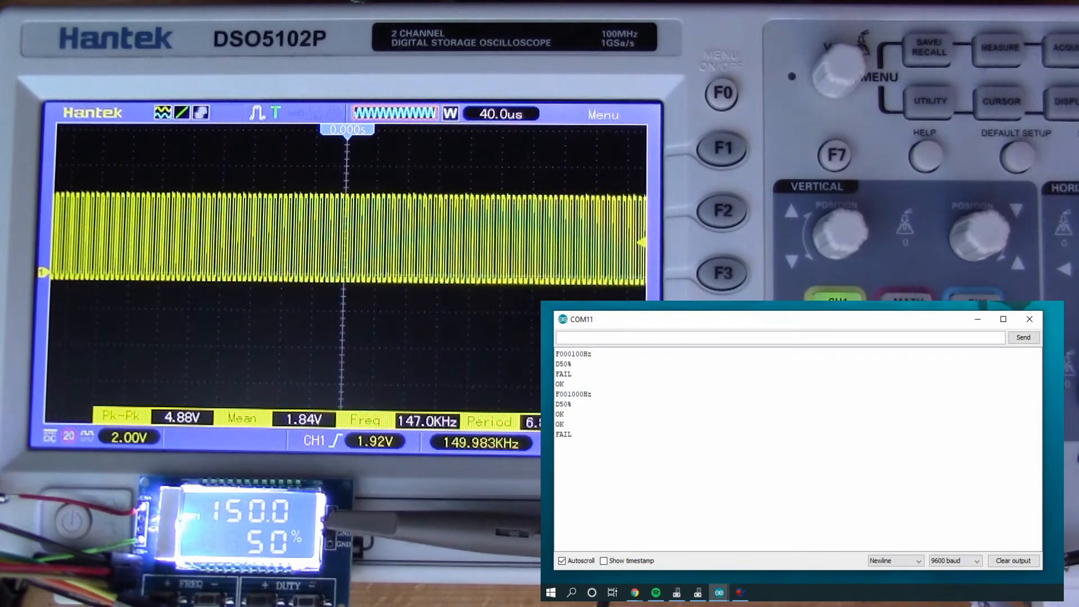
pyautogui.write('f')
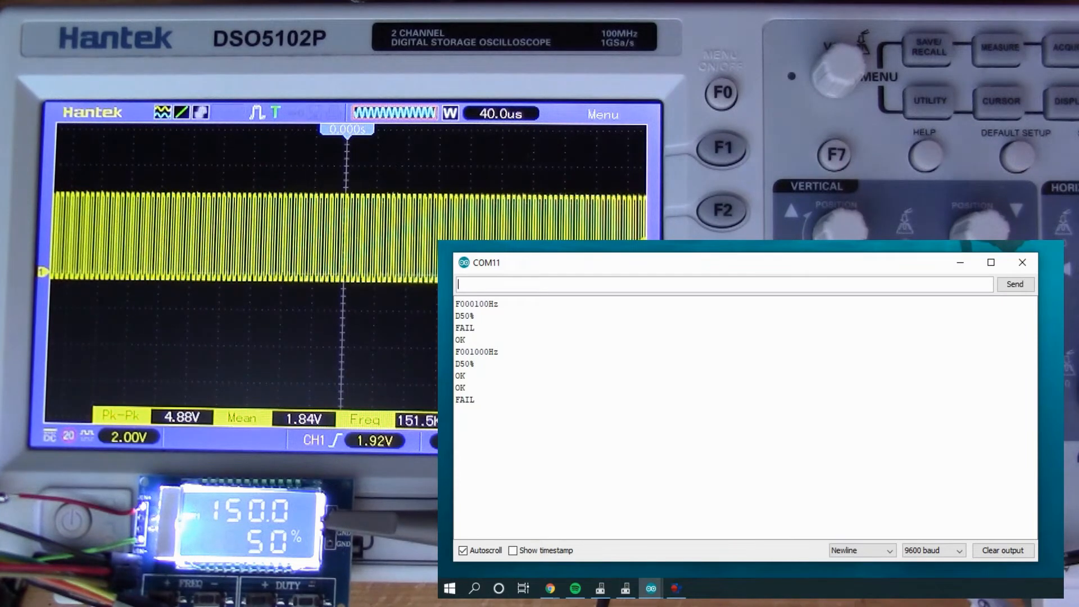
# Step: Set duty to 2% with d2 and read back 150 kHz at 2% duty
pyautogui.write('d')
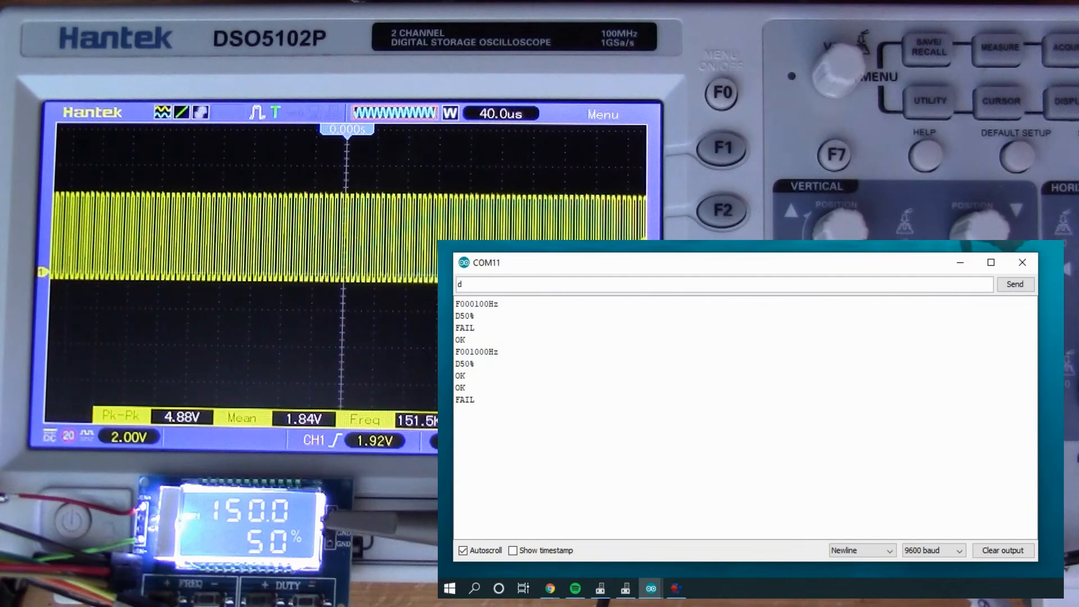
pyautogui.click(1015, 284)
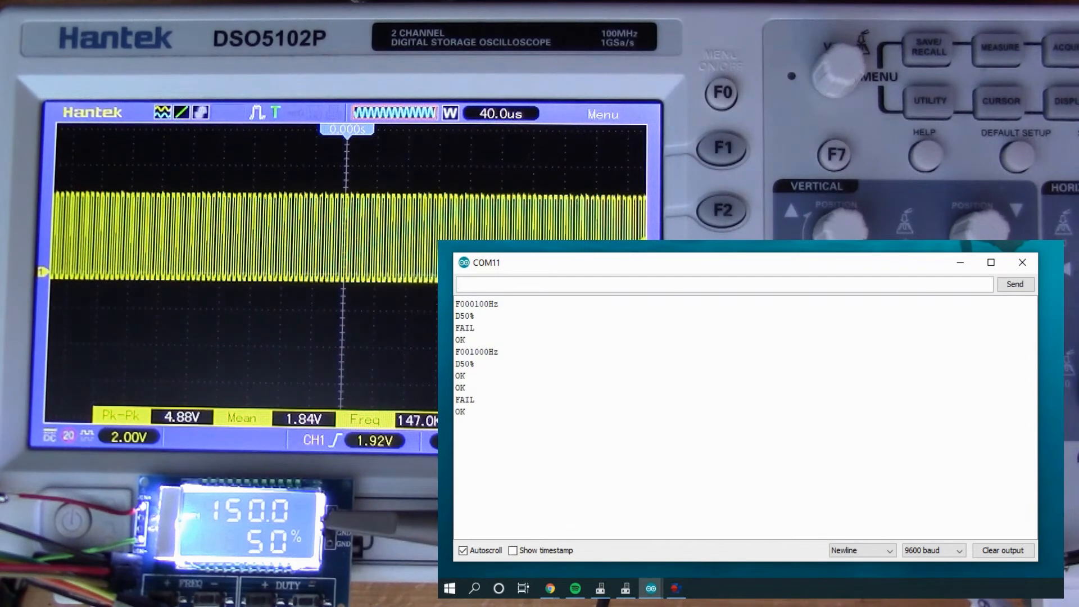
pyautogui.write('d')
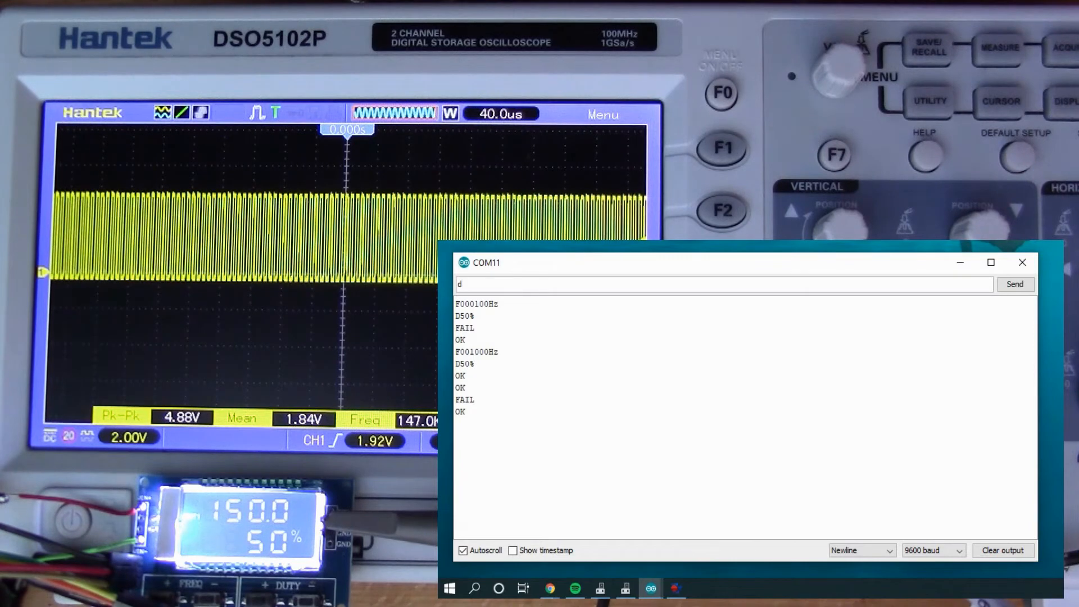
pyautogui.write('2')
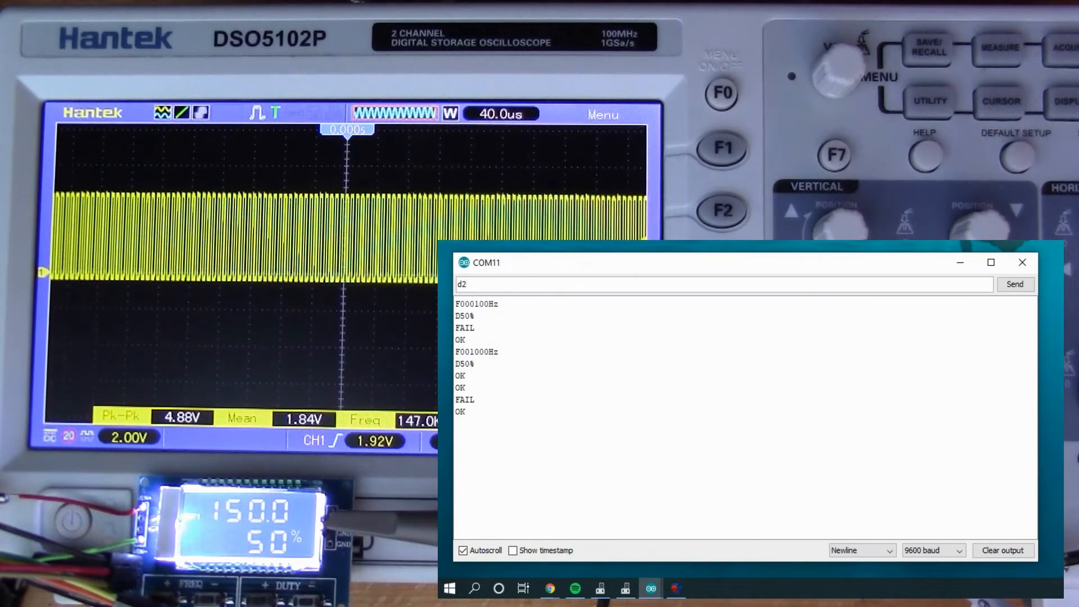
pyautogui.write('re')
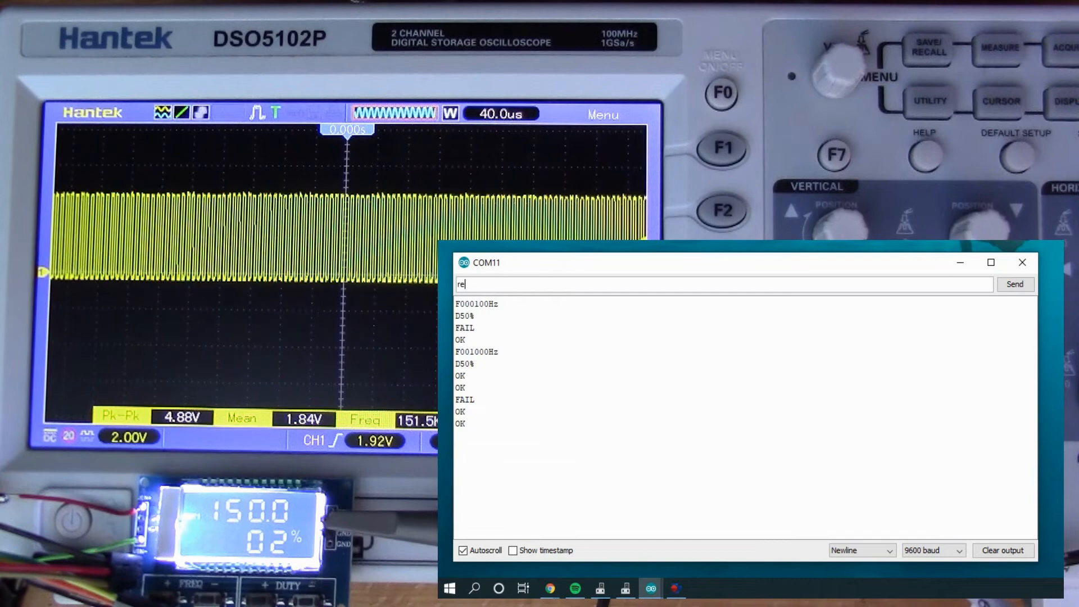
pyautogui.click(1014, 284)
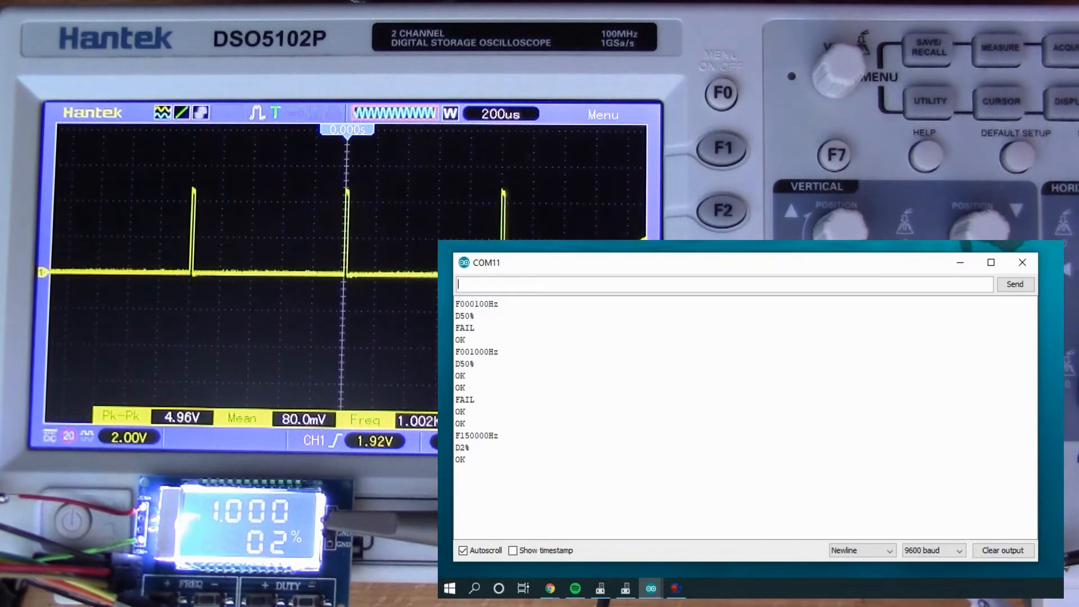
# Step: Send d commands setting 98% duty, producing inverted narrow pulses
pyautogui.write('d')
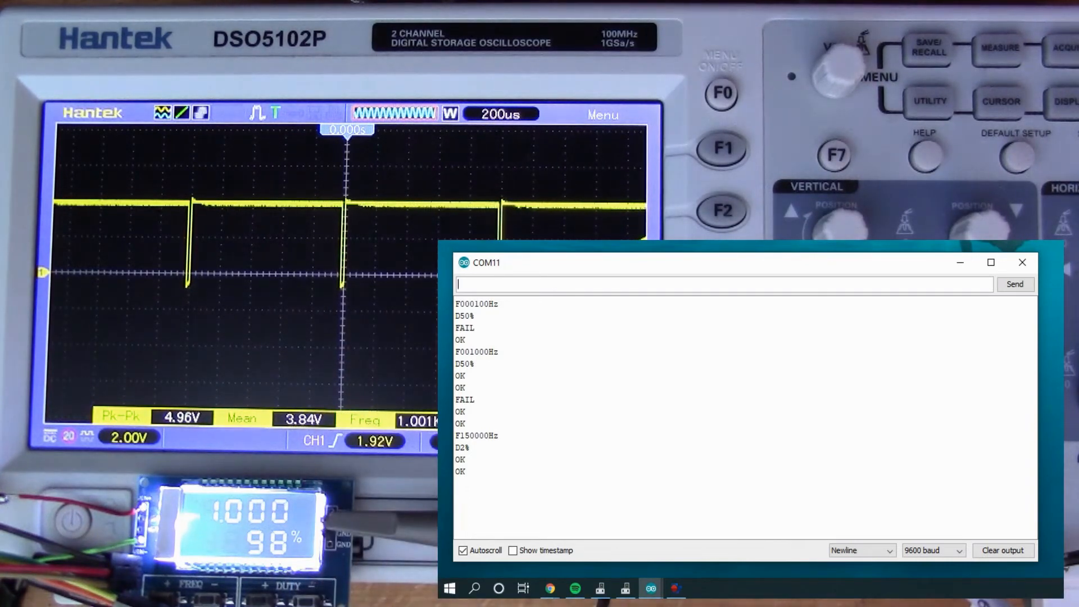
pyautogui.write('d')
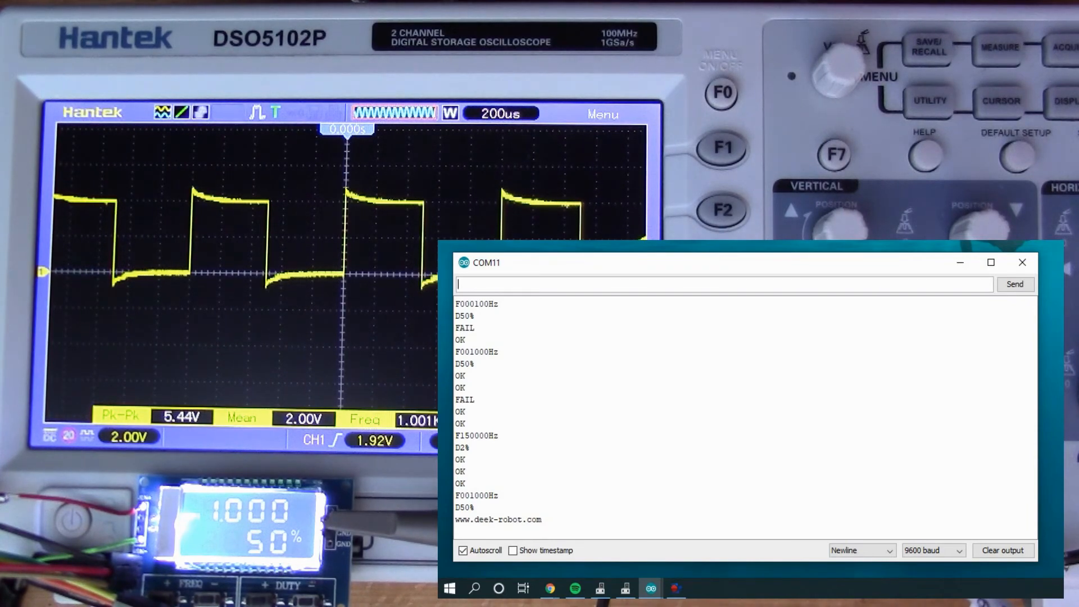
# Step: Close the Serial Monitor window, leaving the module at 1 kHz, 50% duty
pyautogui.click(1021, 262)
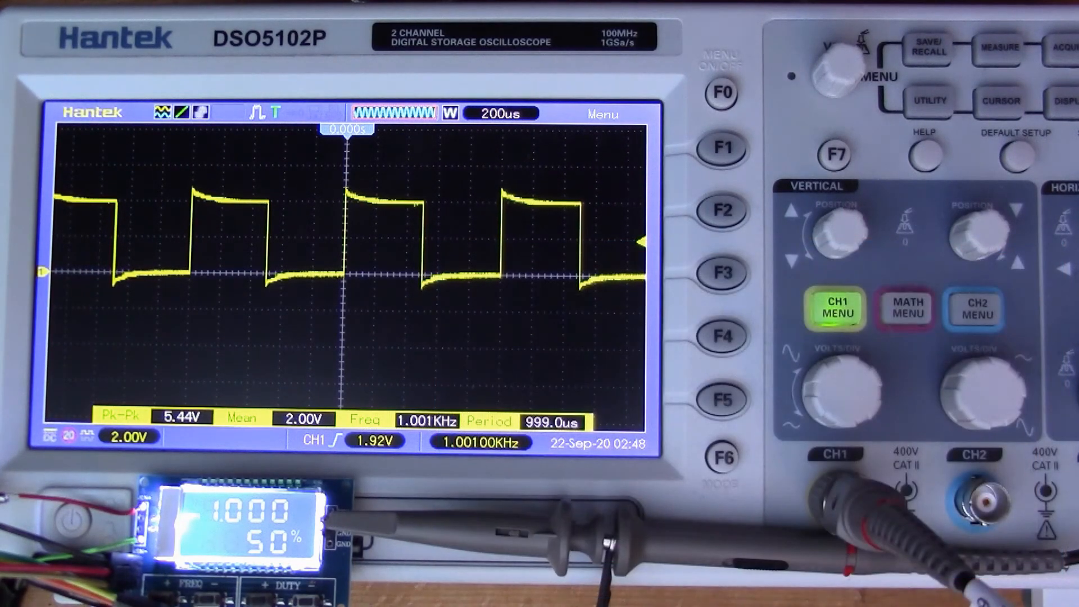